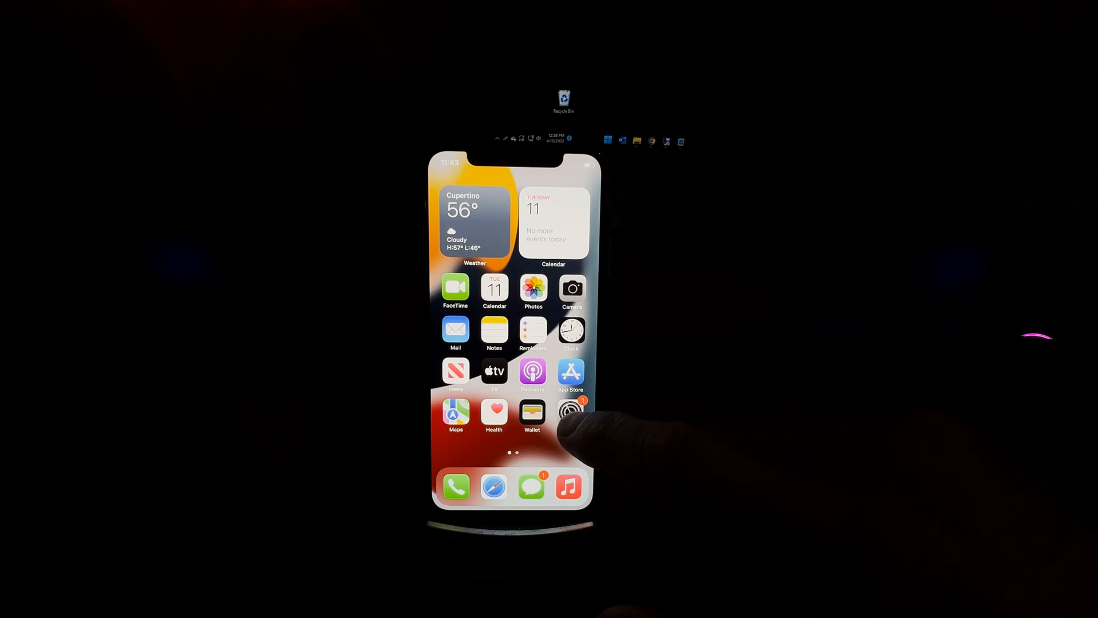
Launch the Settings app and scroll the main list toward Control Center
left_click(570, 411)
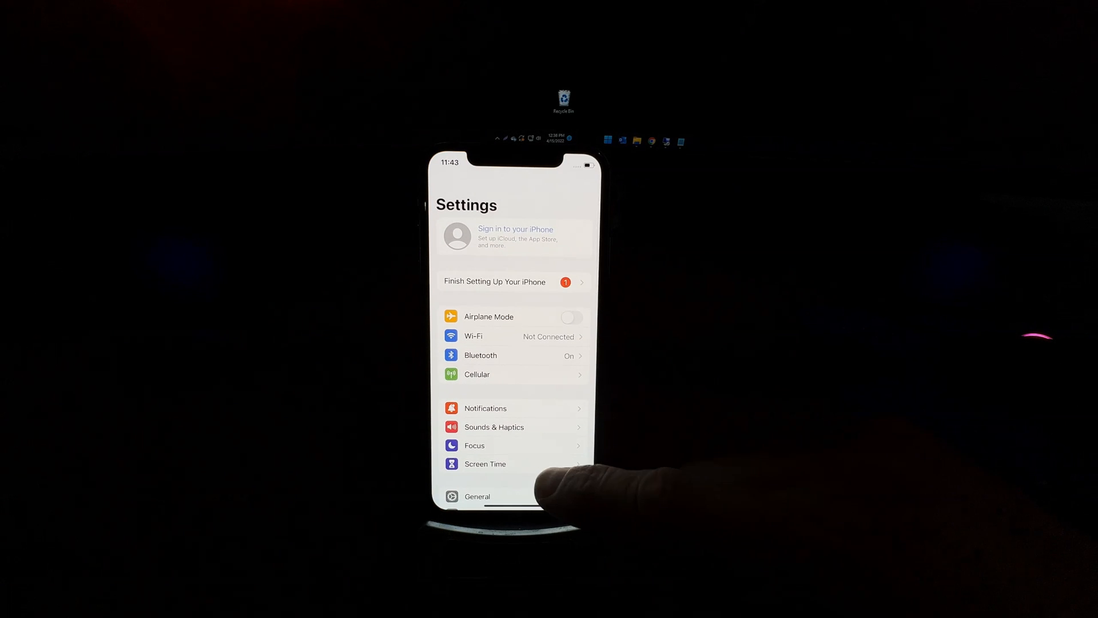
scroll("up", 3)
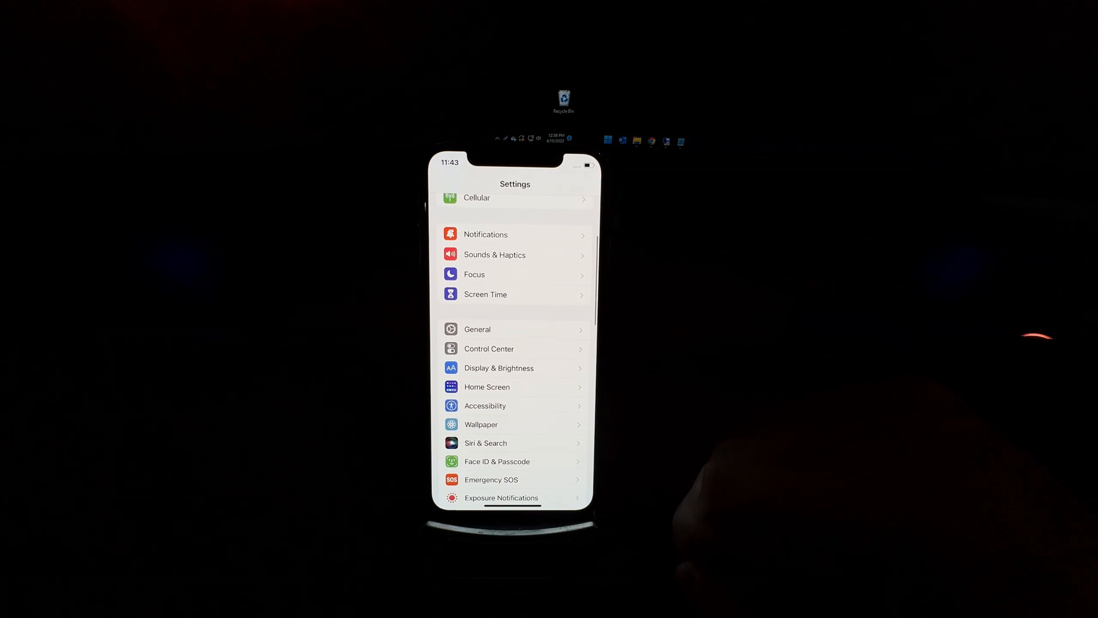
Add Screen Recording from More Controls to the Control Center included controls
left_click(489, 348)
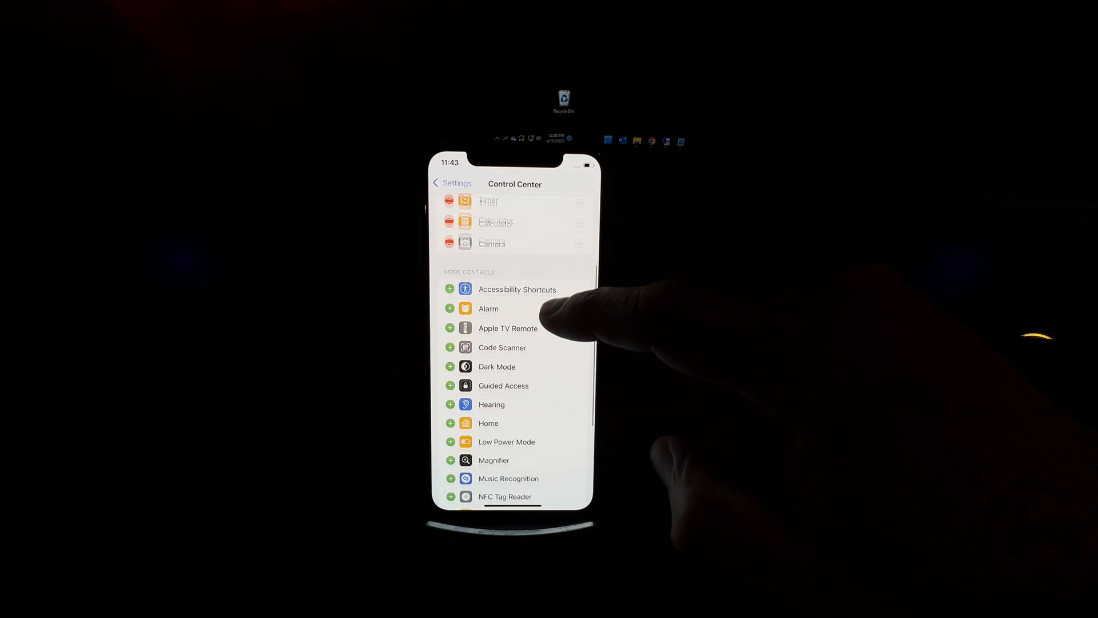
scroll("down", 3)
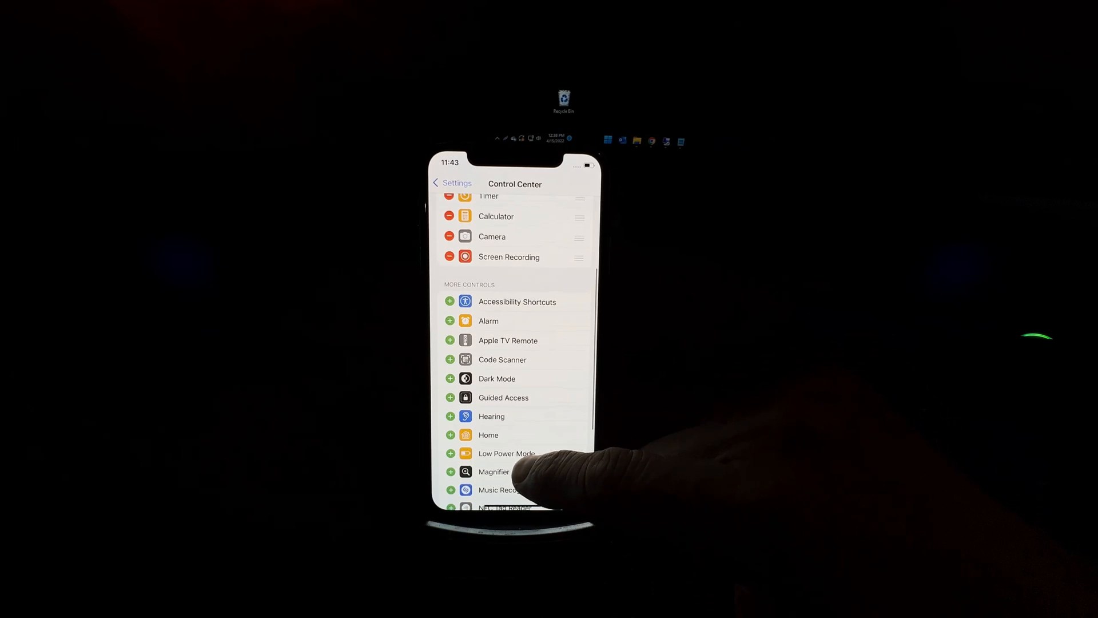
scroll("up", 3)
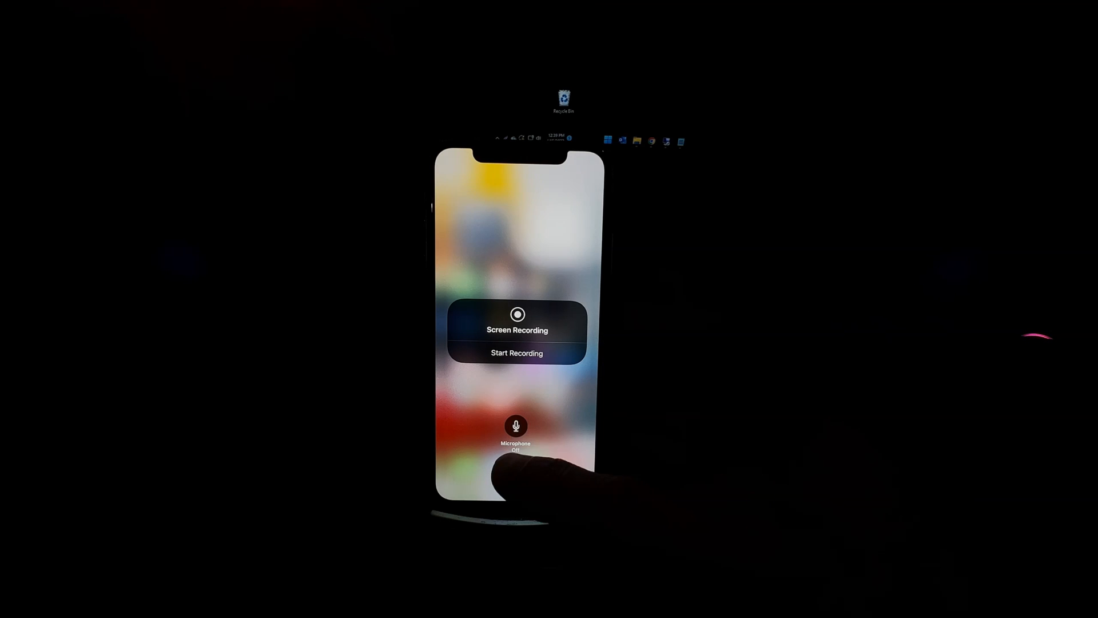
Start recording the iPhone screen from the Screen Recording control
left_click(515, 426)
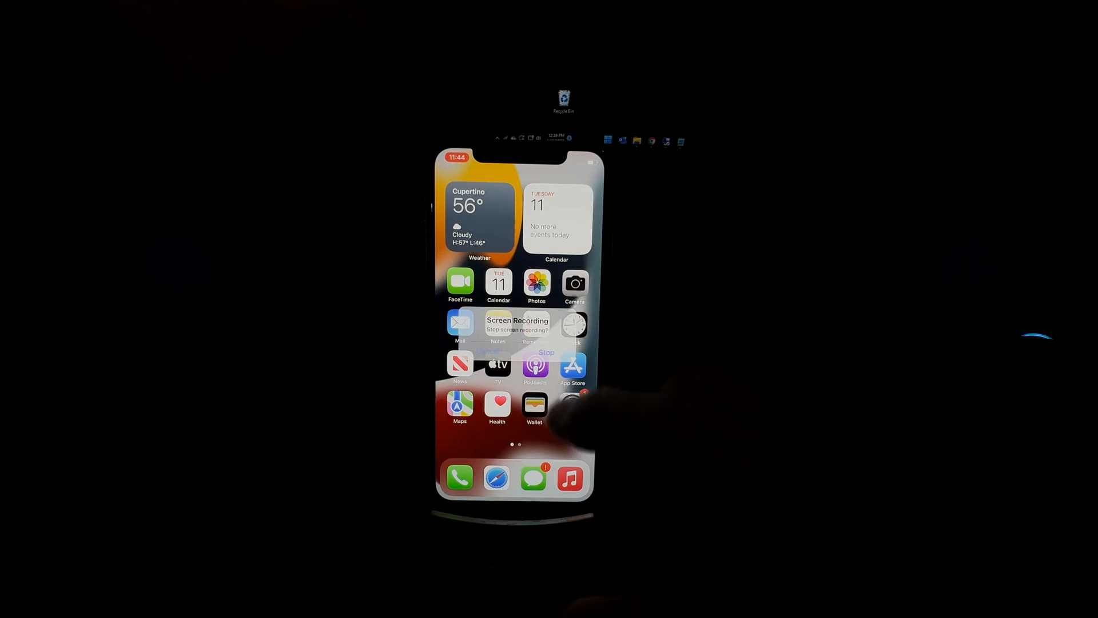
Confirm Stop so the recording ends and the video is saved to Photos
left_click(546, 351)
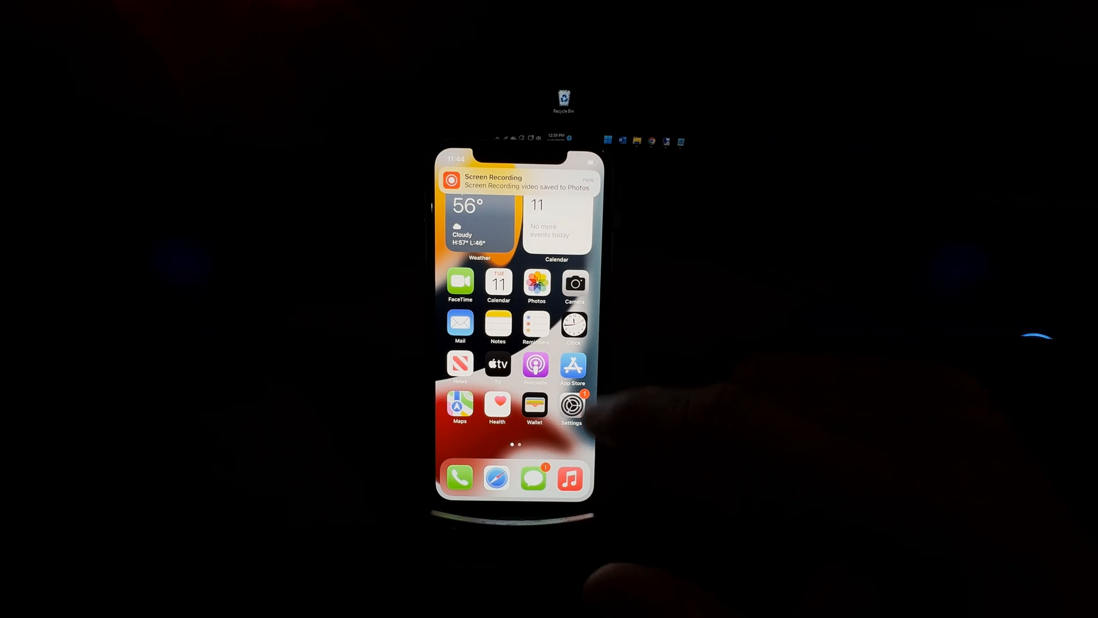